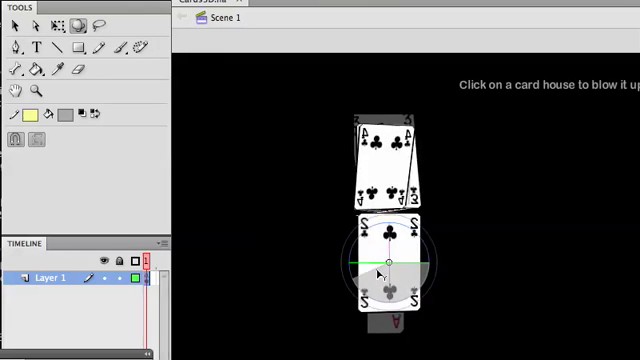
# Select a playing card on the stage to rotate it in 3D.
pyautogui.click(388, 262)
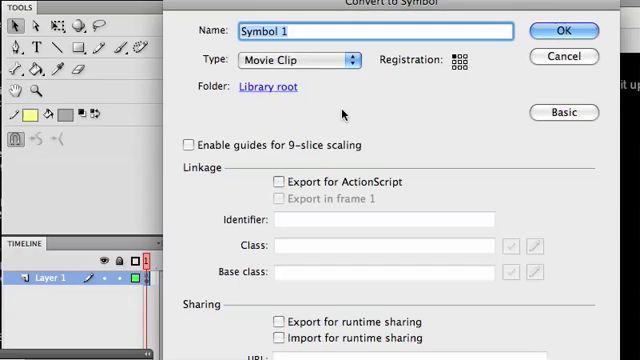
# Name the card house Movie Clip symbol 'hous3' and confirm the conversion.
pyautogui.write('hous3')
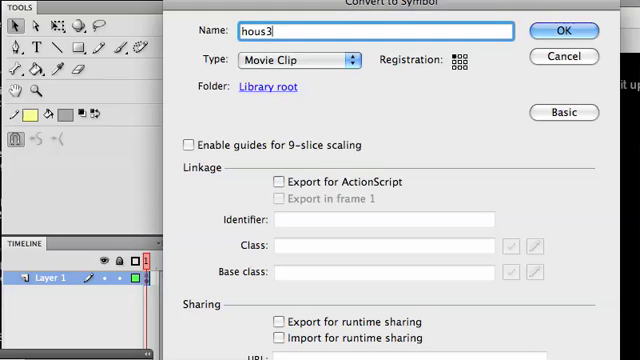
pyautogui.press('Backspace')
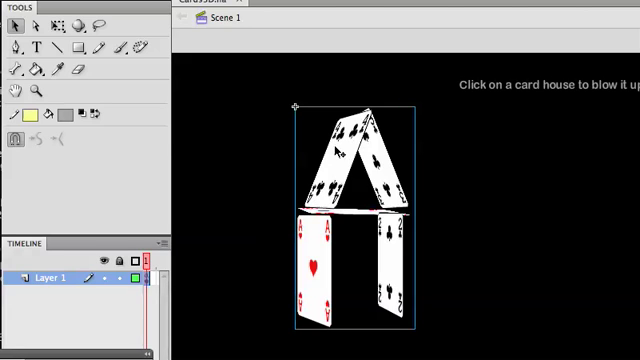
pyautogui.moveTo(422, 163)
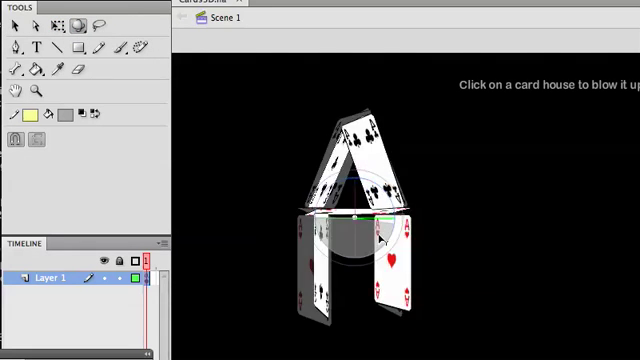
# Select the card house movie clip so its 3D rotation is undone.
pyautogui.click(62, 25)
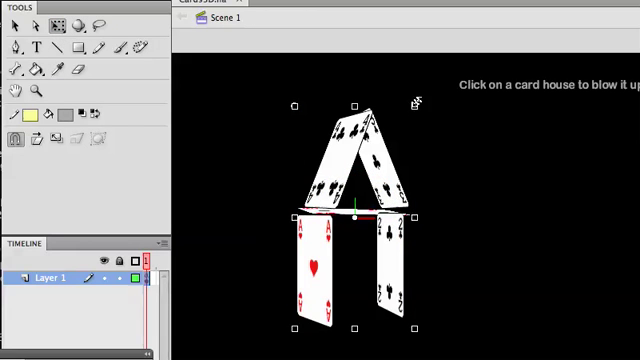
pyautogui.moveTo(444, 166)
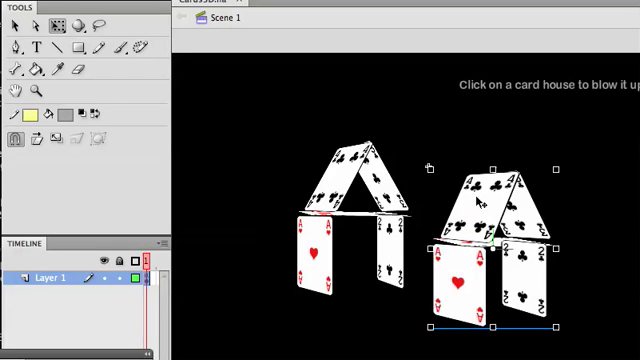
pyautogui.moveTo(283, 216)
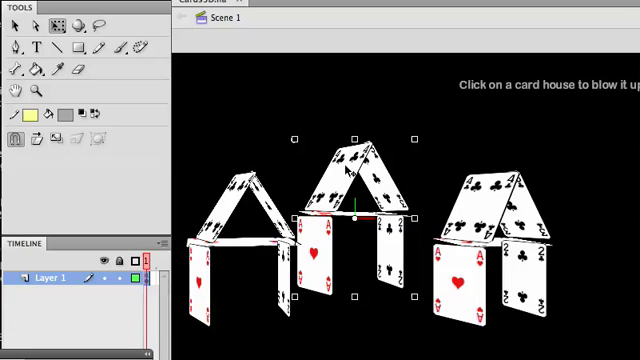
pyautogui.moveTo(408, 160)
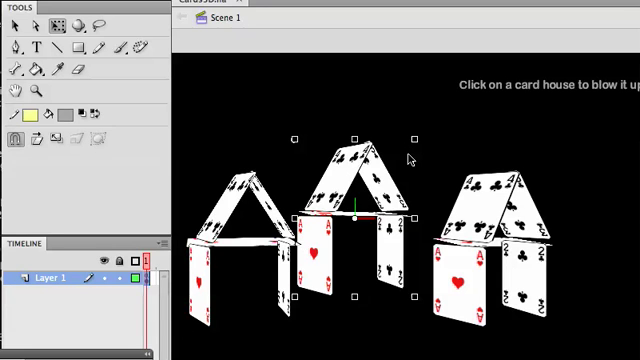